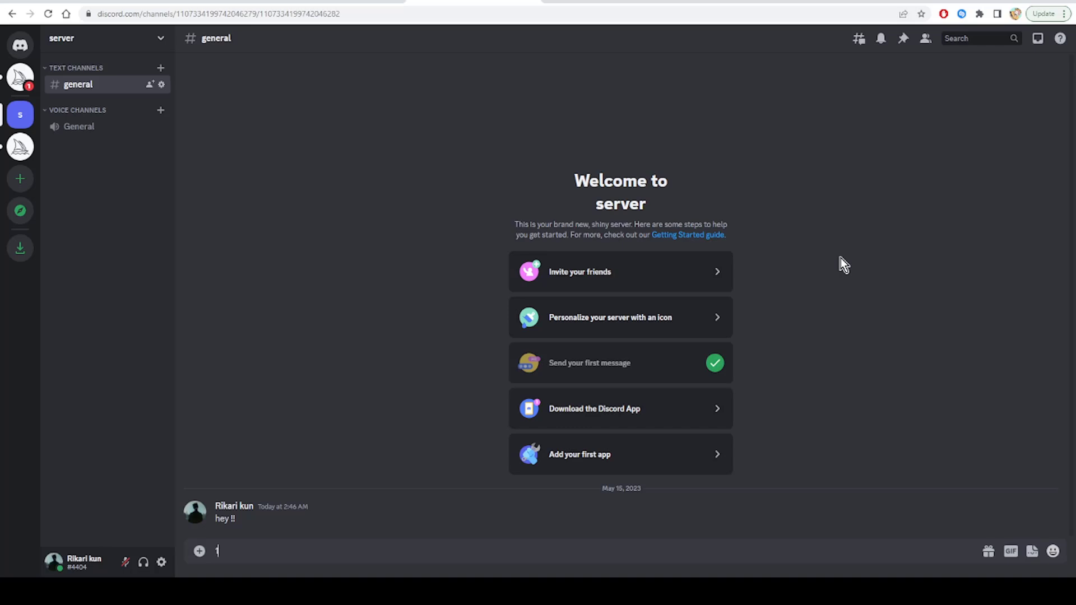
Open Discord User Settings on the My Account page via the gear icon
type("1")
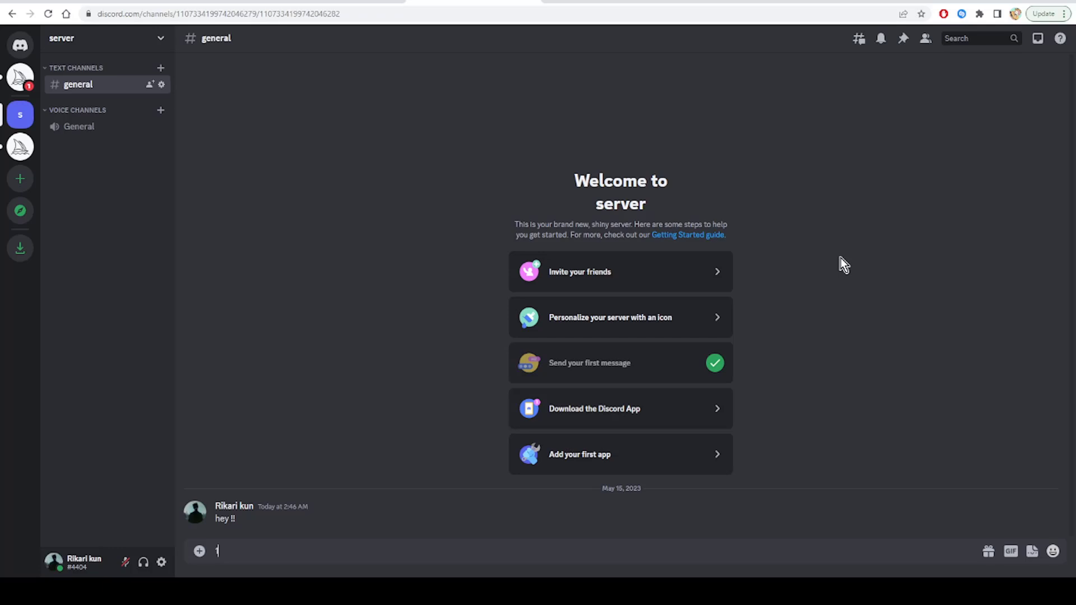
type("1")
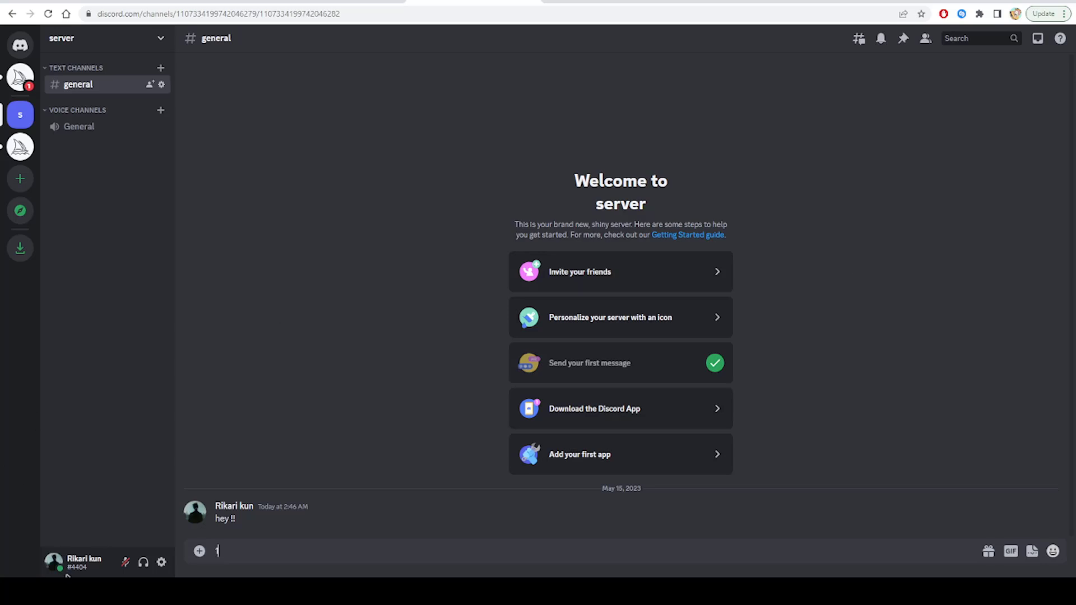
left_click(161, 562)
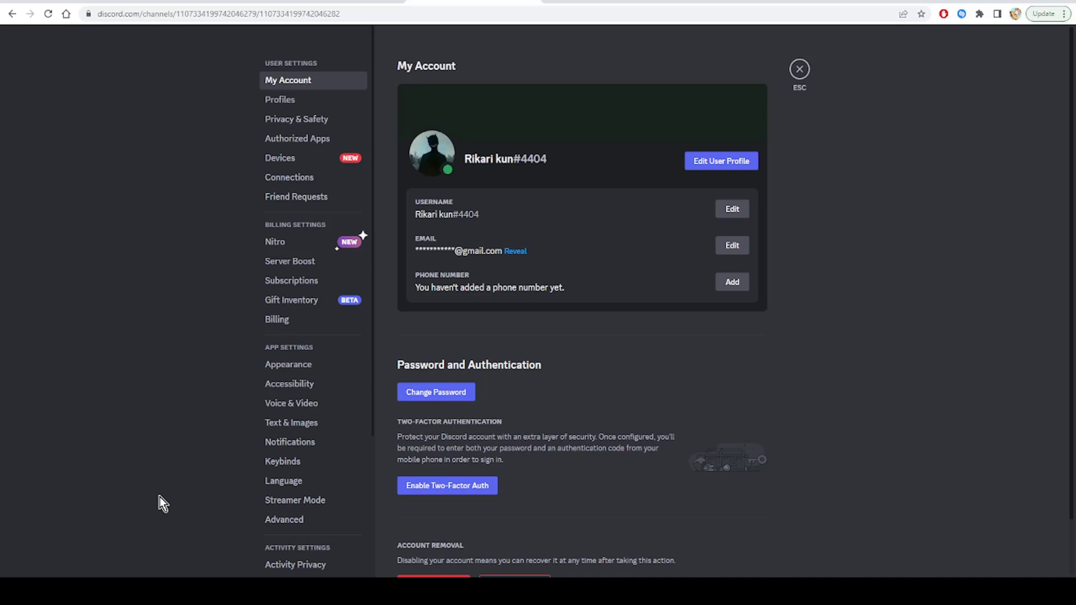
mouse_move(303, 408)
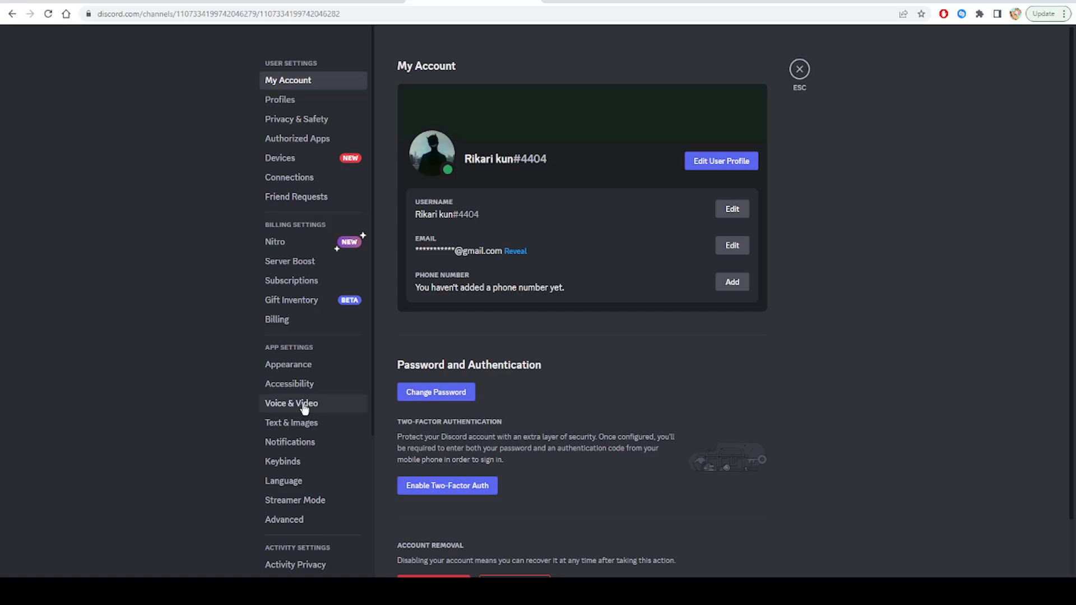
View the Voice & Video settings, then close settings to return to the general channel
left_click(291, 403)
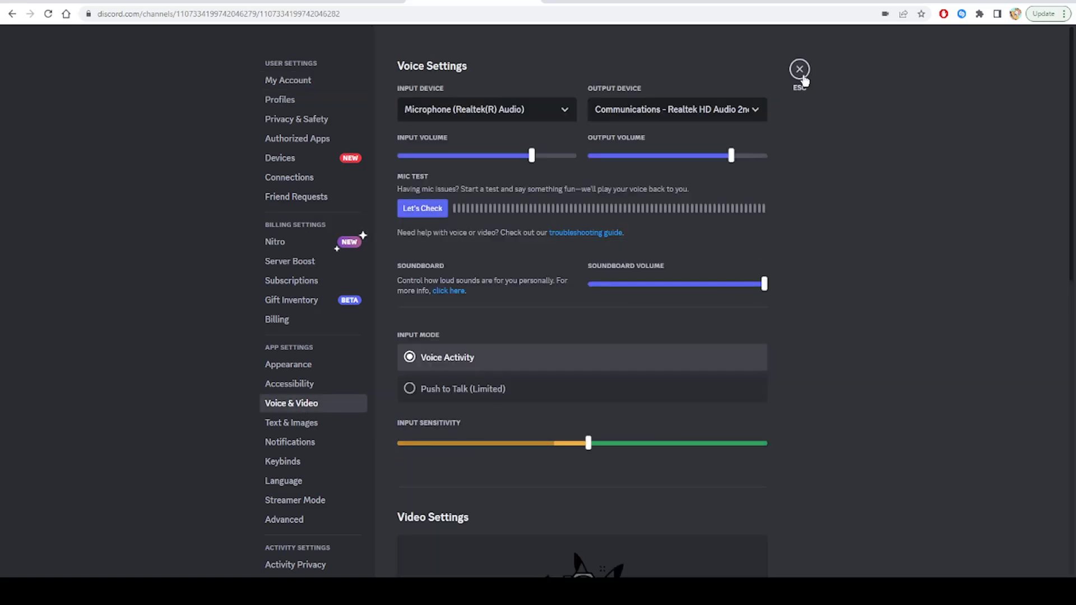
left_click(799, 68)
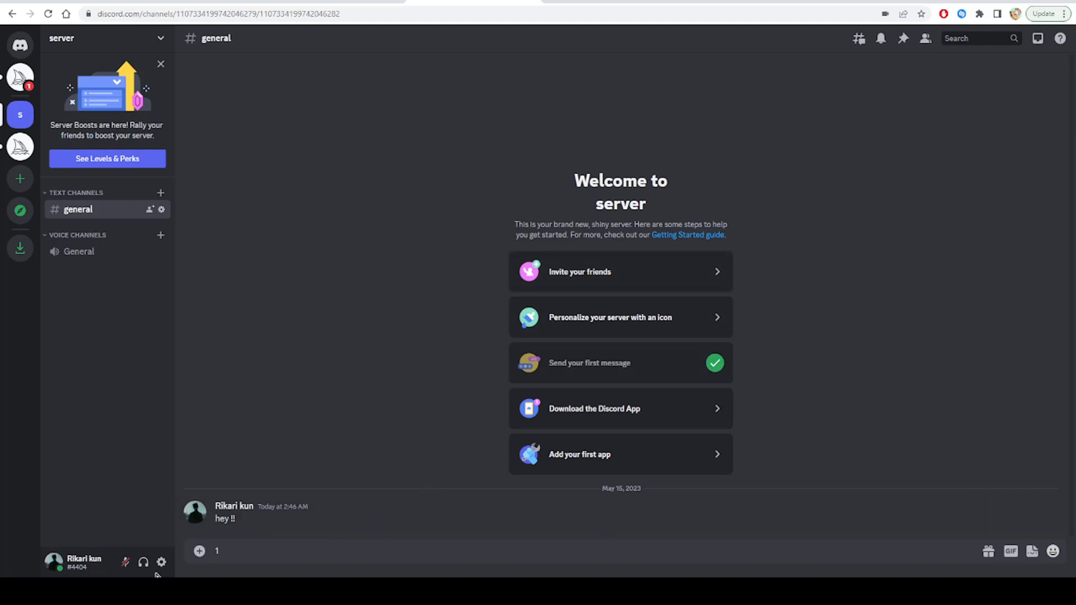
Reopen User Settings on the My Account page with the gear icon
left_click(163, 561)
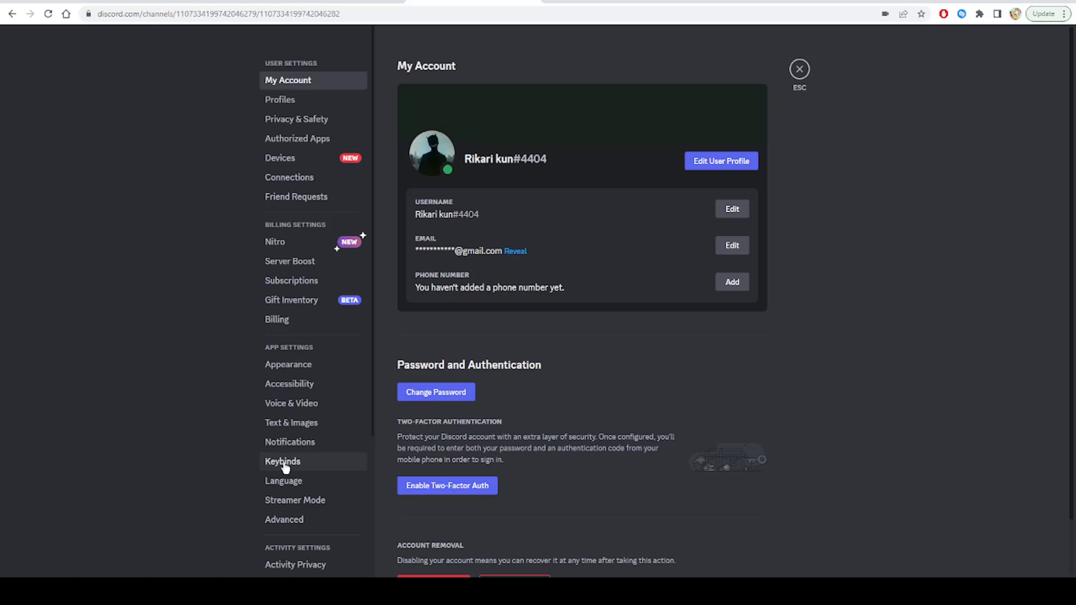
Show the Keybinds page under App Settings with its default shortcuts
left_click(282, 461)
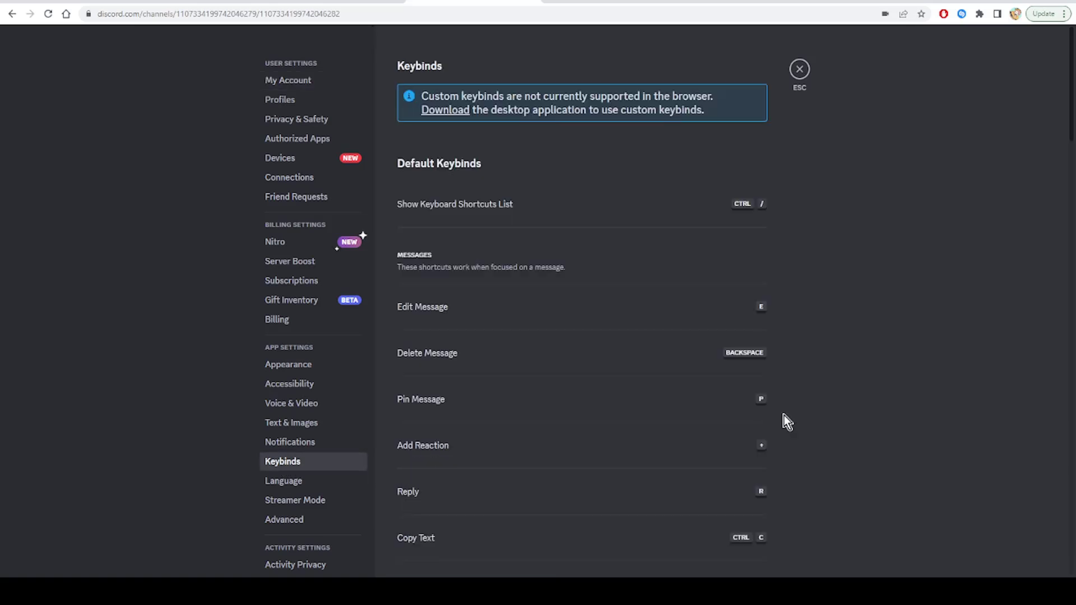
mouse_move(863, 370)
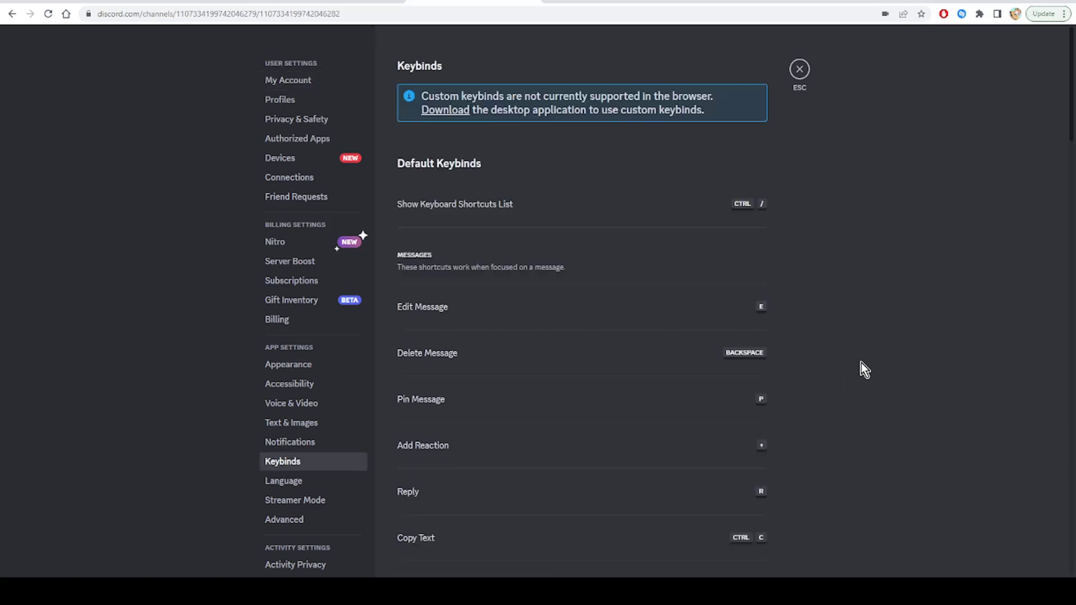
mouse_move(730, 370)
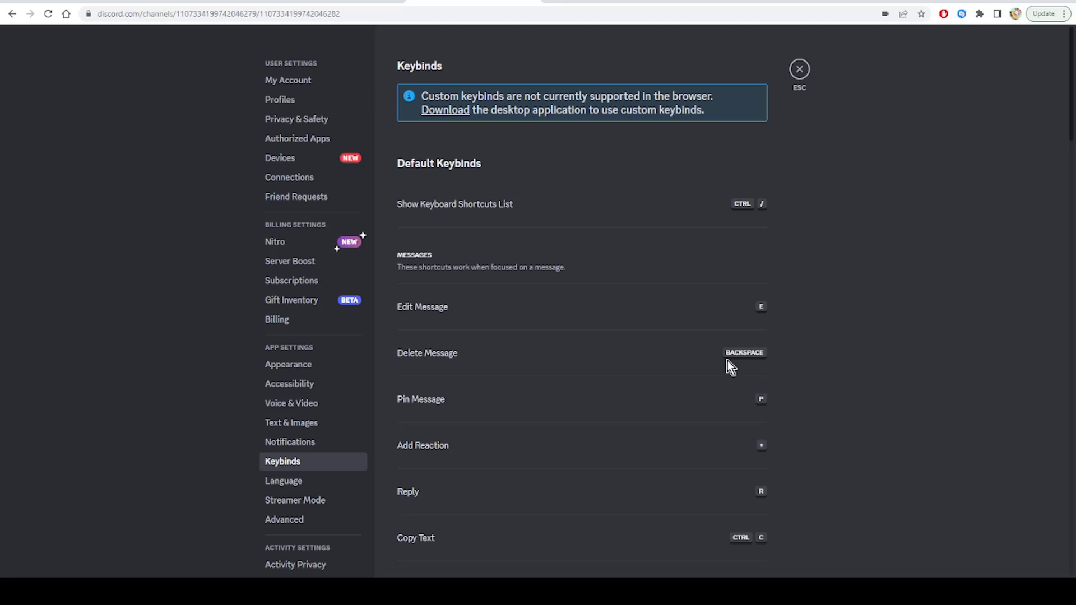
mouse_move(760, 272)
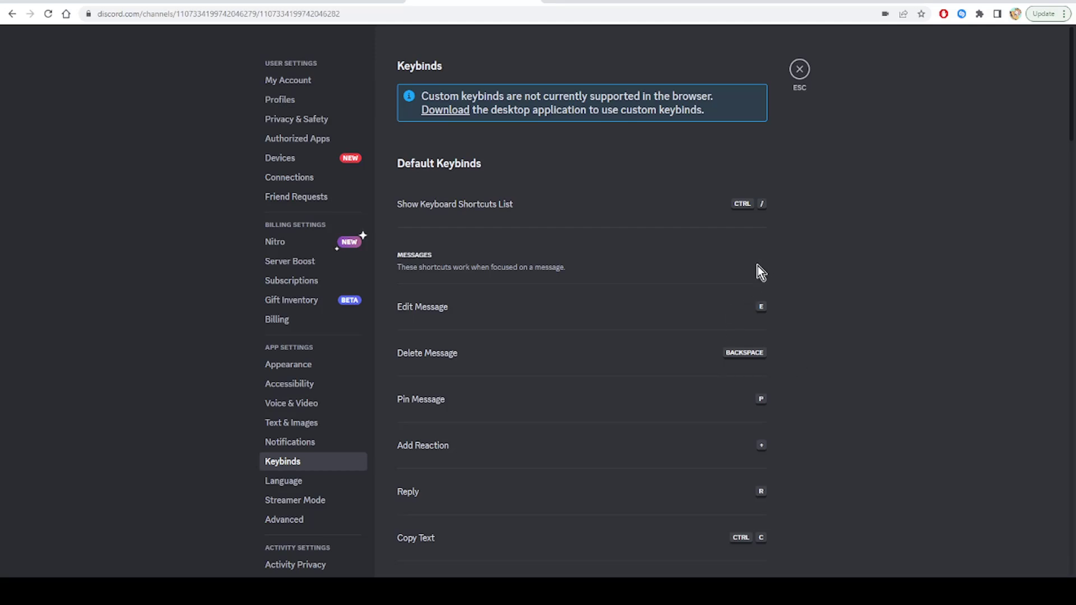
mouse_move(730, 251)
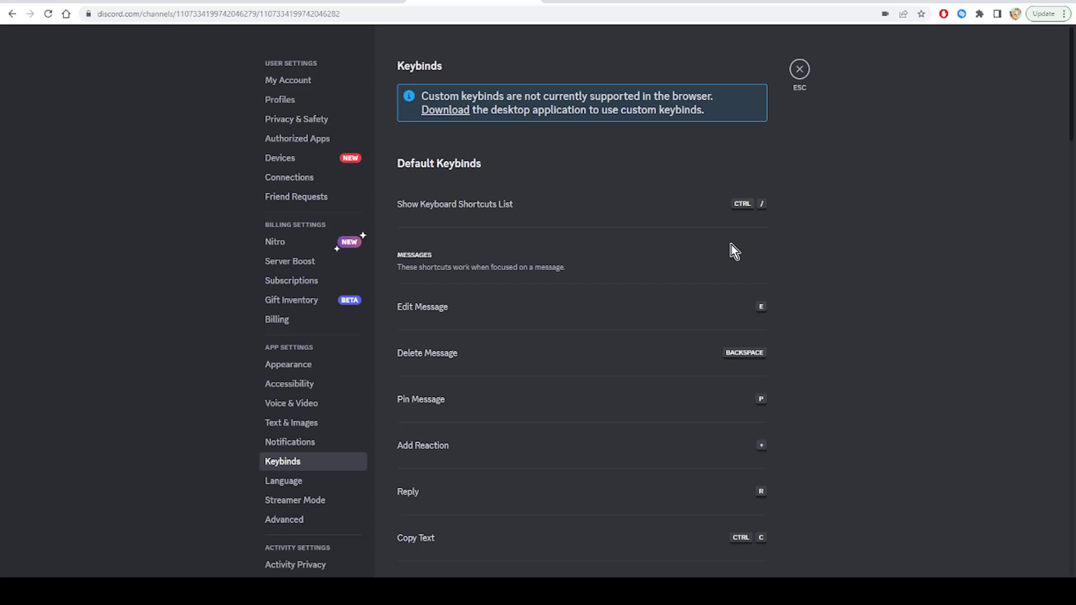
mouse_move(786, 261)
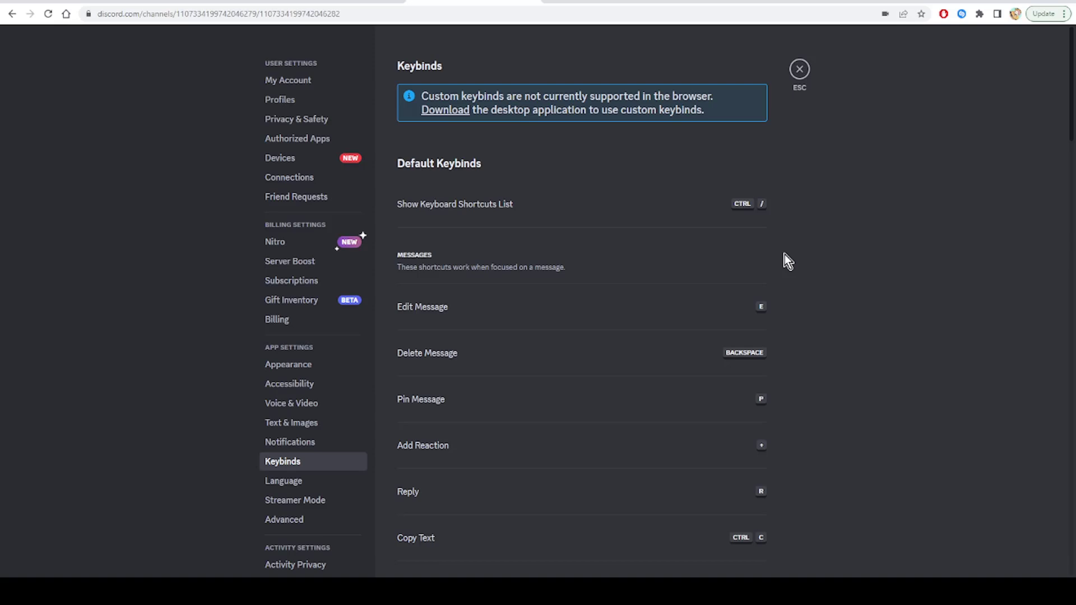